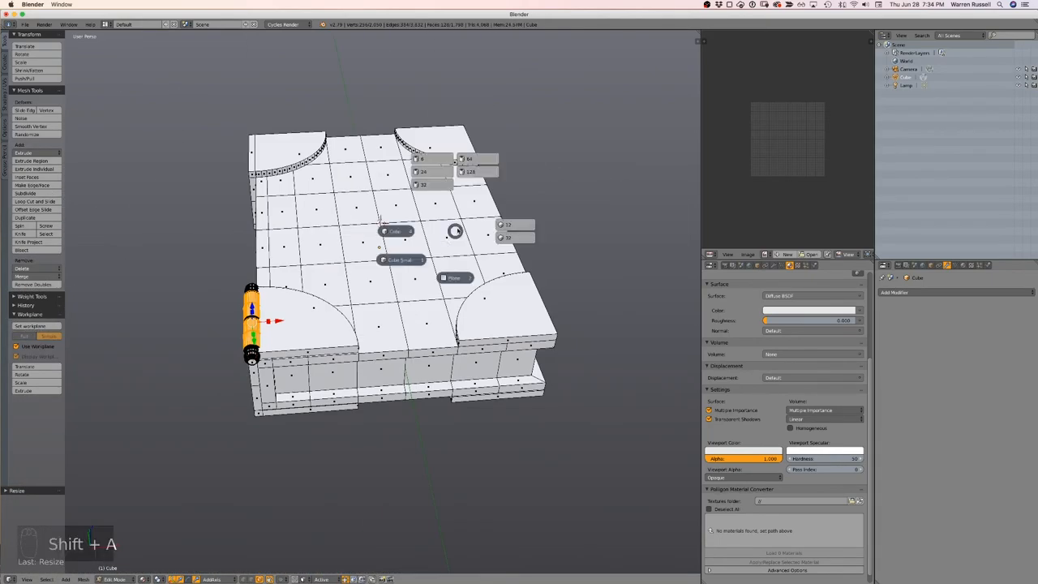
# Duplicate the ornament geometry into quarter-circle corners and a round centre piece on the cover
pyautogui.press('shift+a')
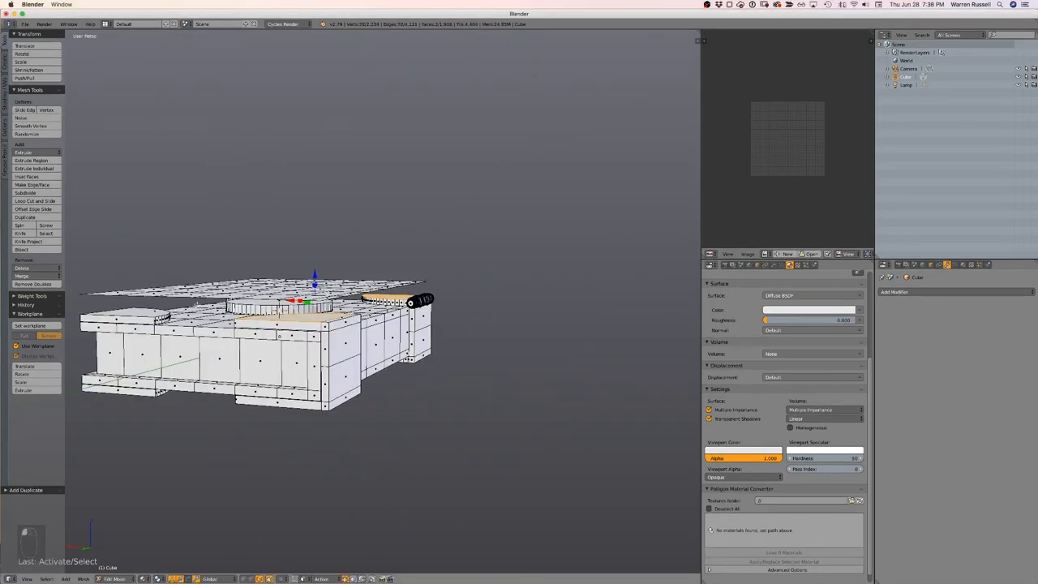
pyautogui.press('ctrl+space')
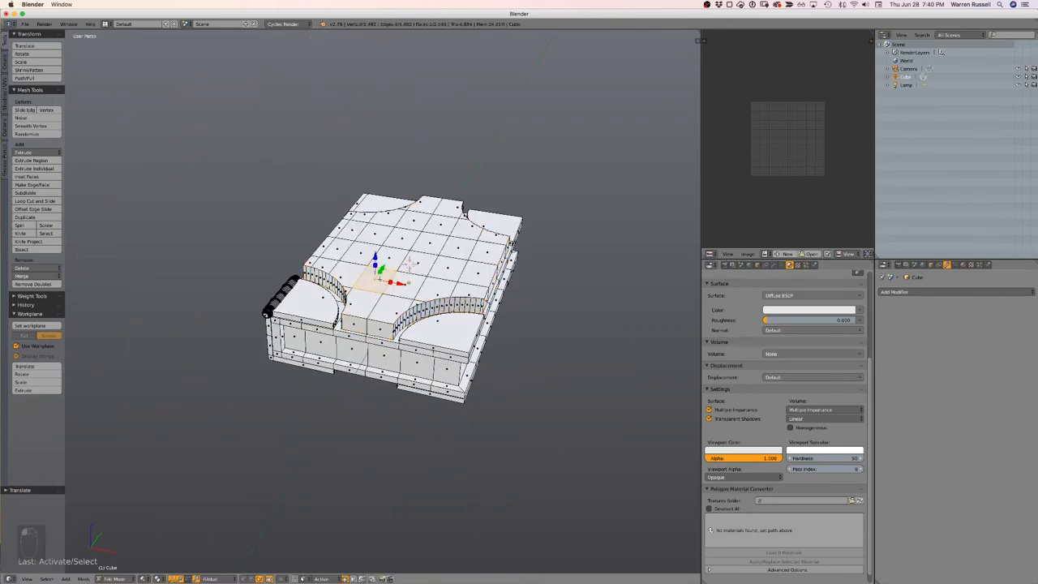
pyautogui.moveTo(374, 260); pyautogui.dragTo(331, 163)
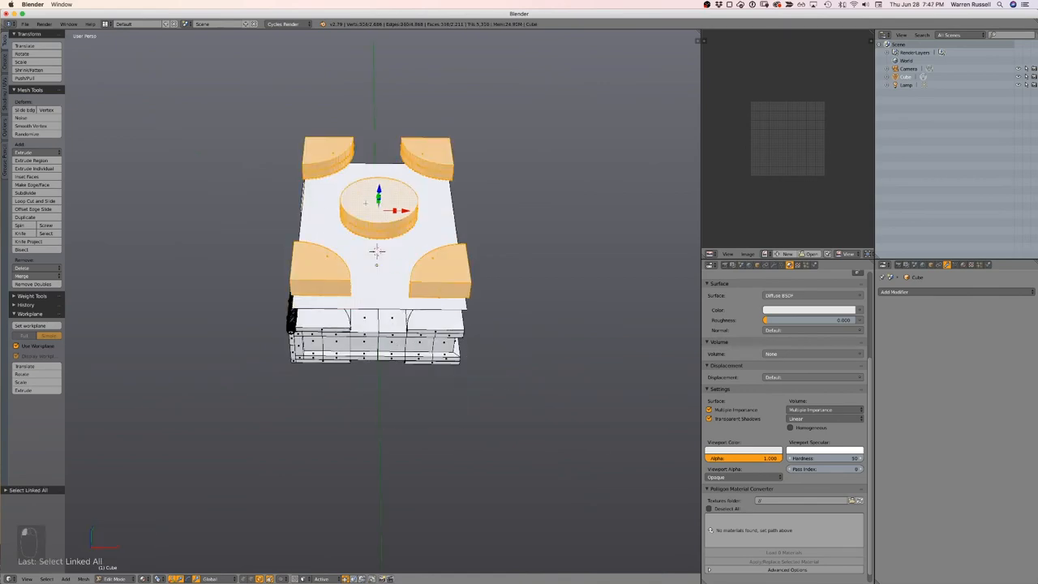
pyautogui.press('shift+space')
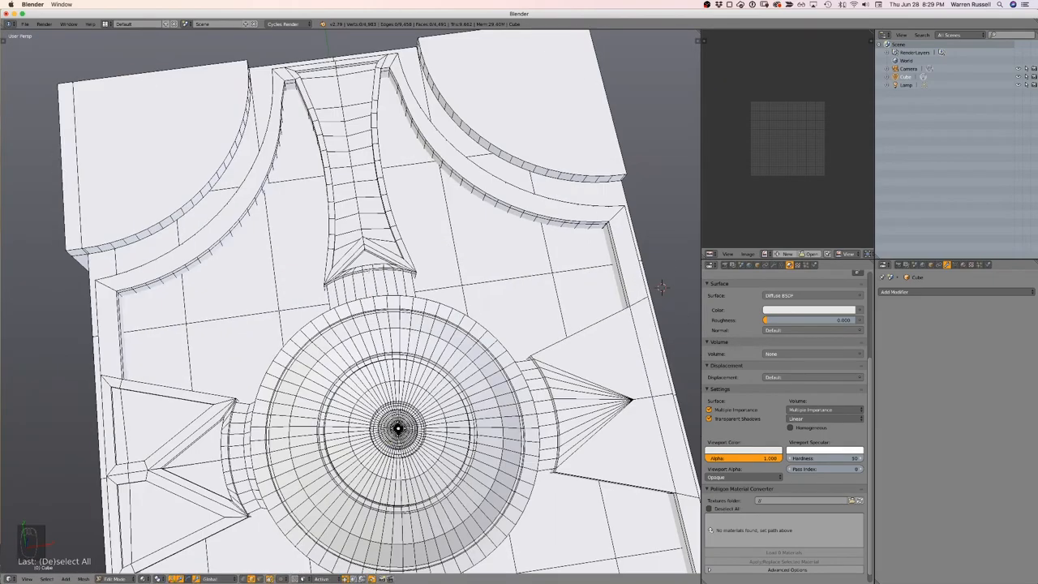
# Separate the selected raised trim faces into their own object (P > Selection)
pyautogui.press('p')
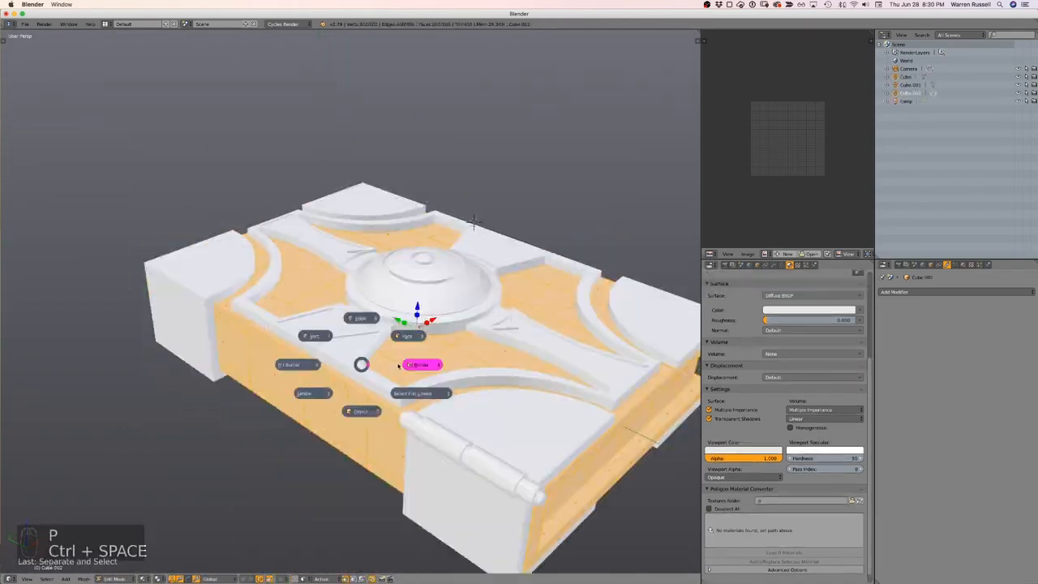
pyautogui.press('7')
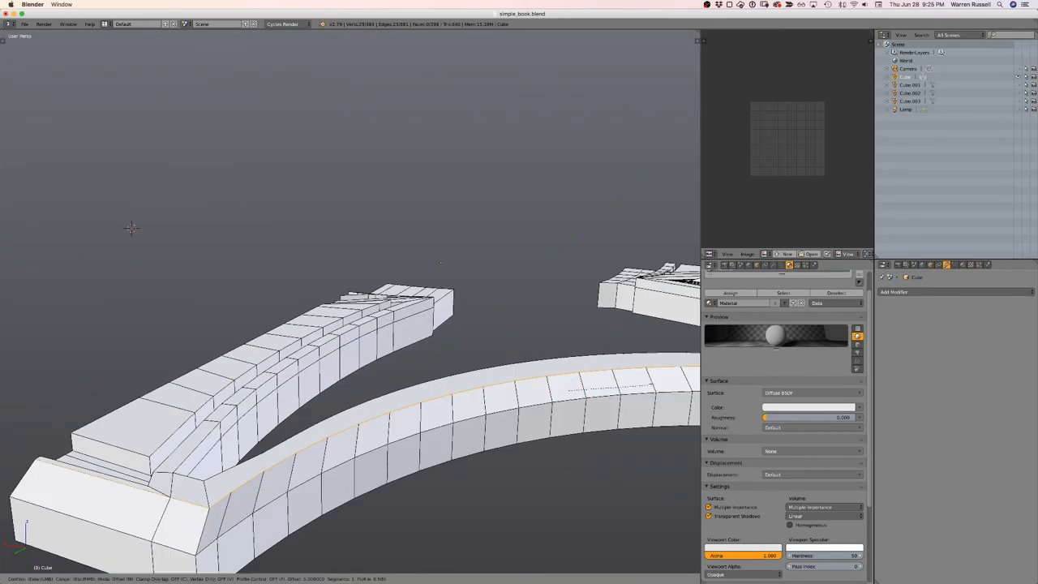
# Enter Edit Mode to separate the page block and remaining parts into objects
pyautogui.press('Tab')
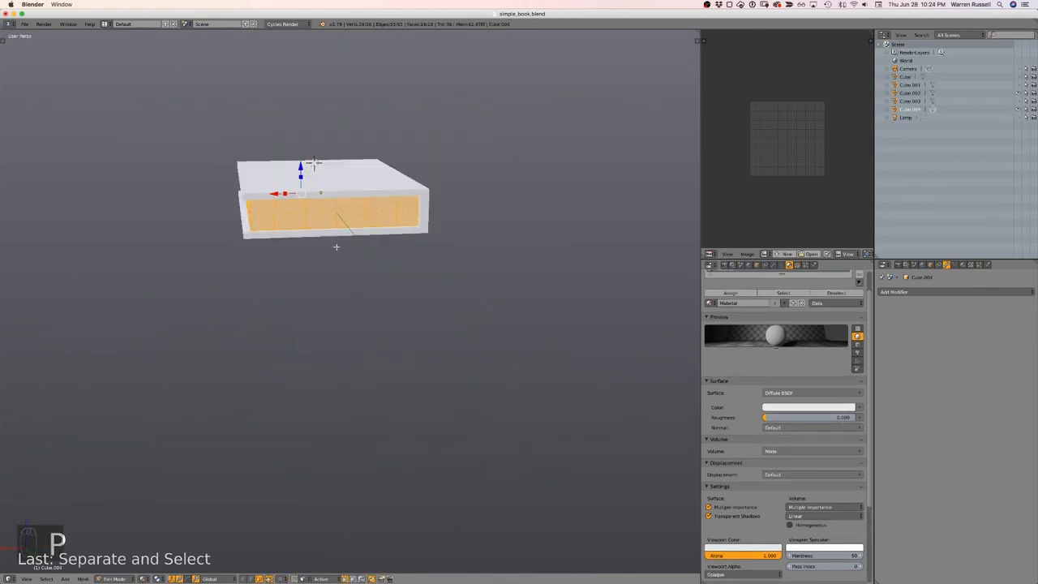
# Mark the selected rim edge loops of the page block as UV seams
pyautogui.press('ctrl+e')
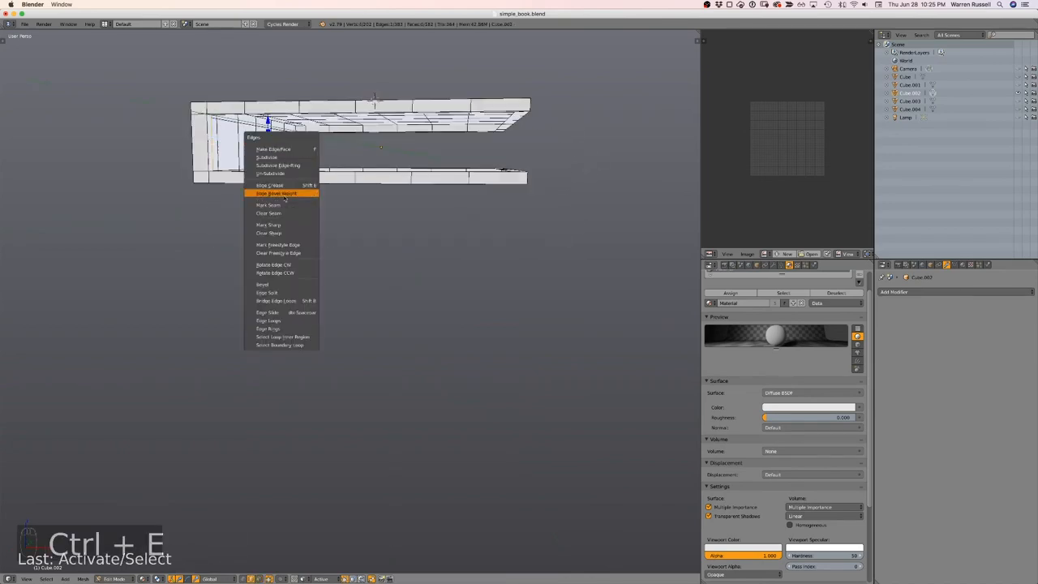
pyautogui.click(275, 193)
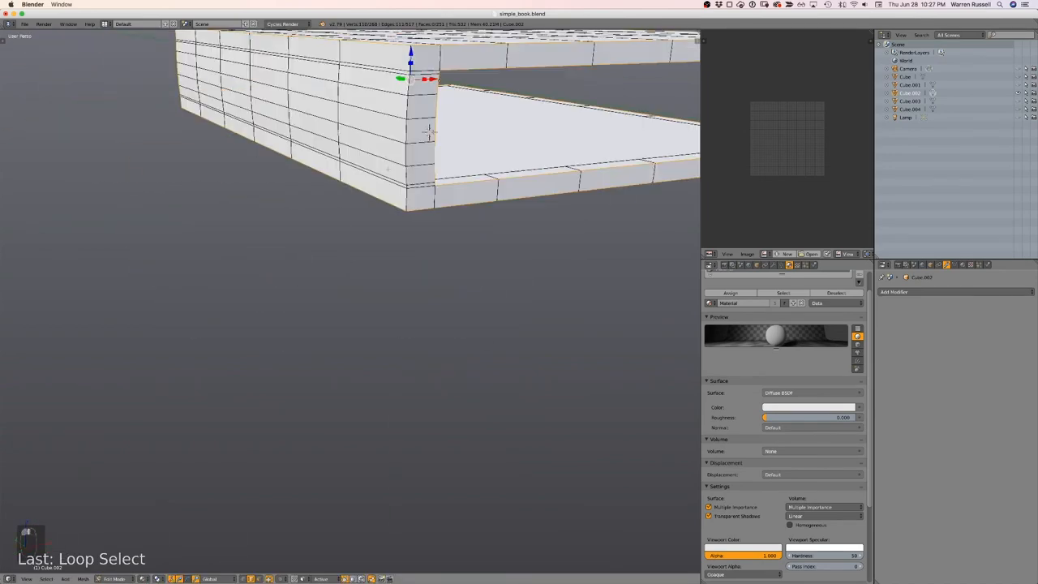
pyautogui.press('Tab')
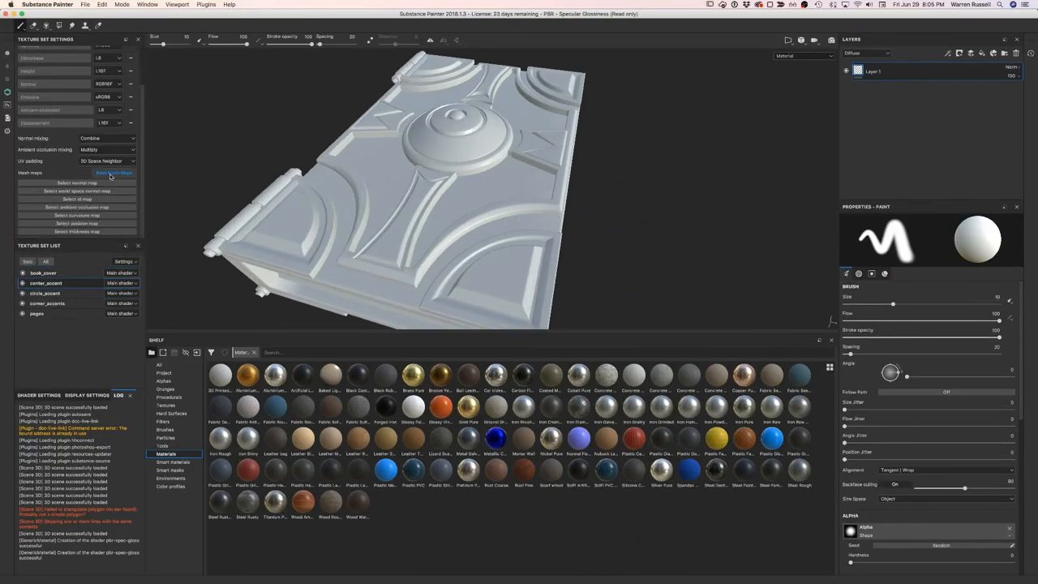
# Bake the cover's mesh maps and add the Leather Tire Aged material to the layer stack
pyautogui.click(114, 172)
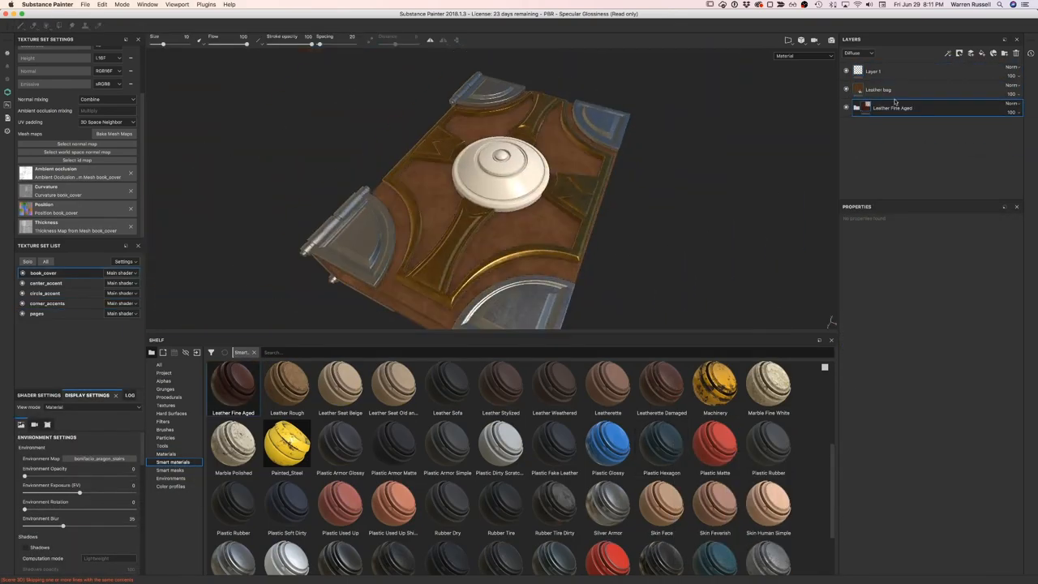
pyautogui.click(45, 292)
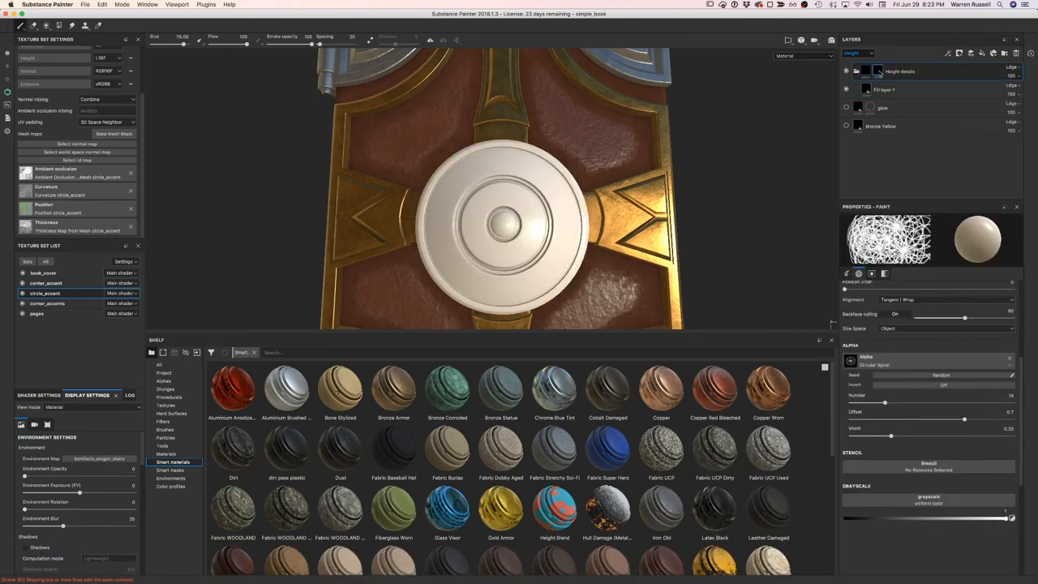
# Start a Height details layer for raised relief around the central medallion
pyautogui.click(884, 89)
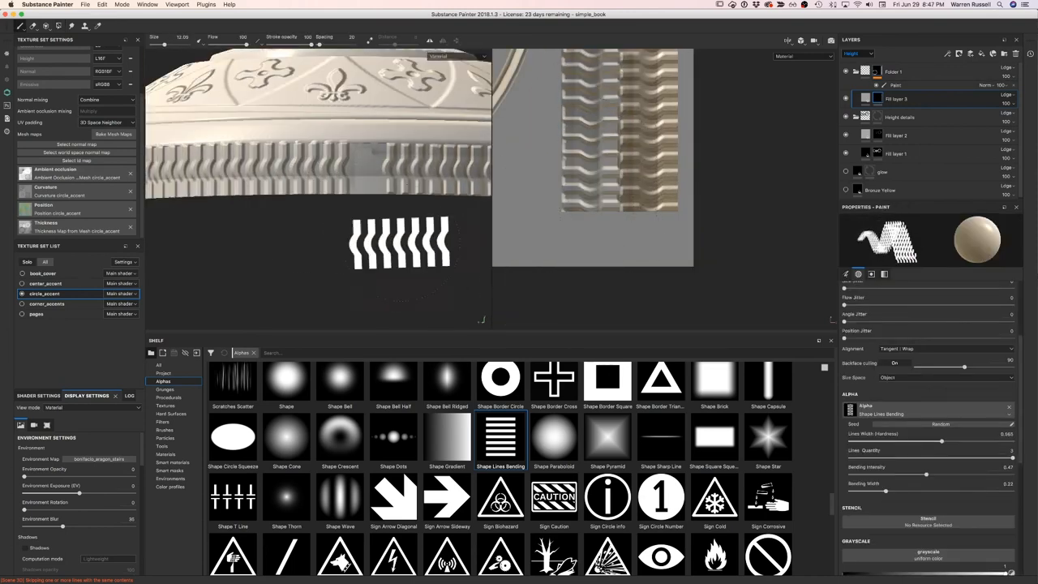
# Pick a wavy alpha from the shelf to emboss onto the pale spine pieces
pyautogui.click(767, 389)
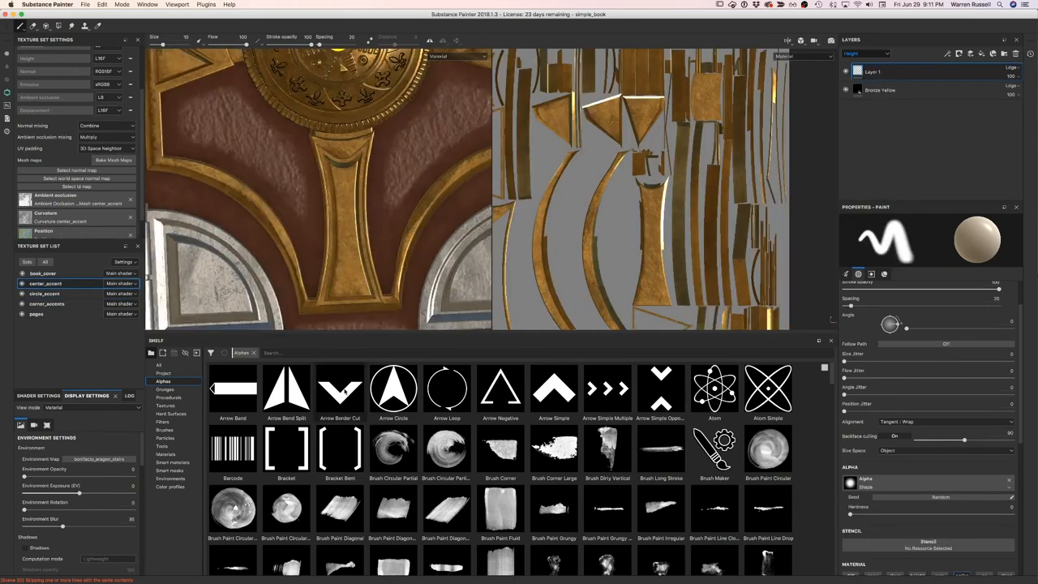
# Choose a brush alpha for painting gold trim around the corner pieces
pyautogui.click(341, 387)
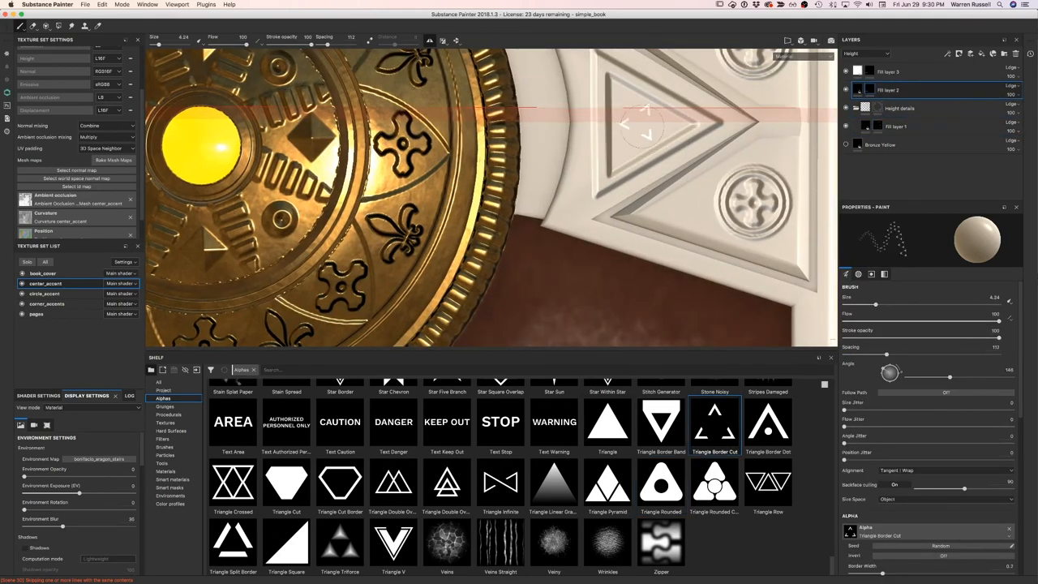
# Select triangle and star alphas and stamp them into the white corner pieces
pyautogui.rightClick(889, 71)
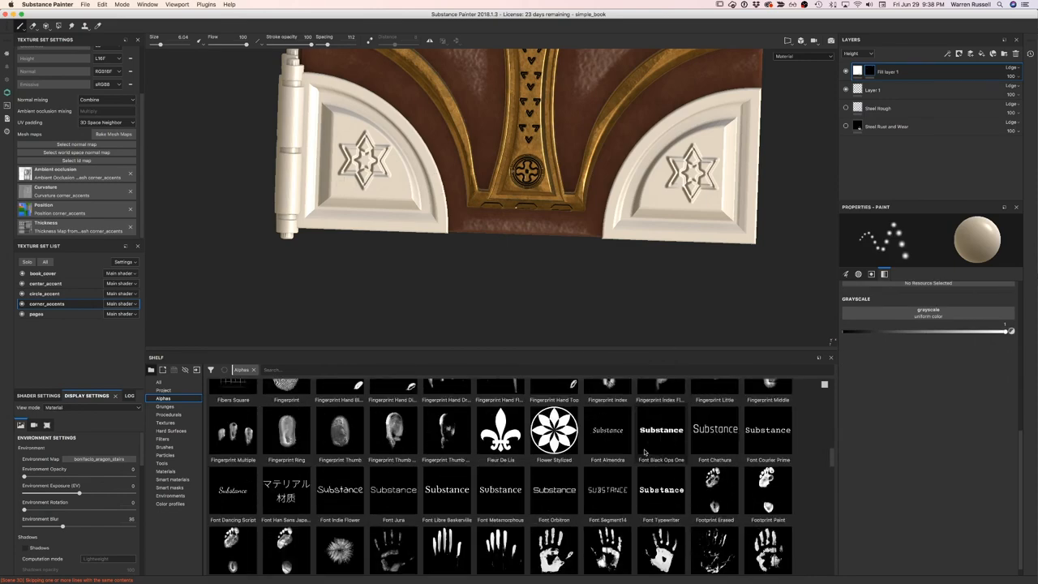
pyautogui.click(500, 430)
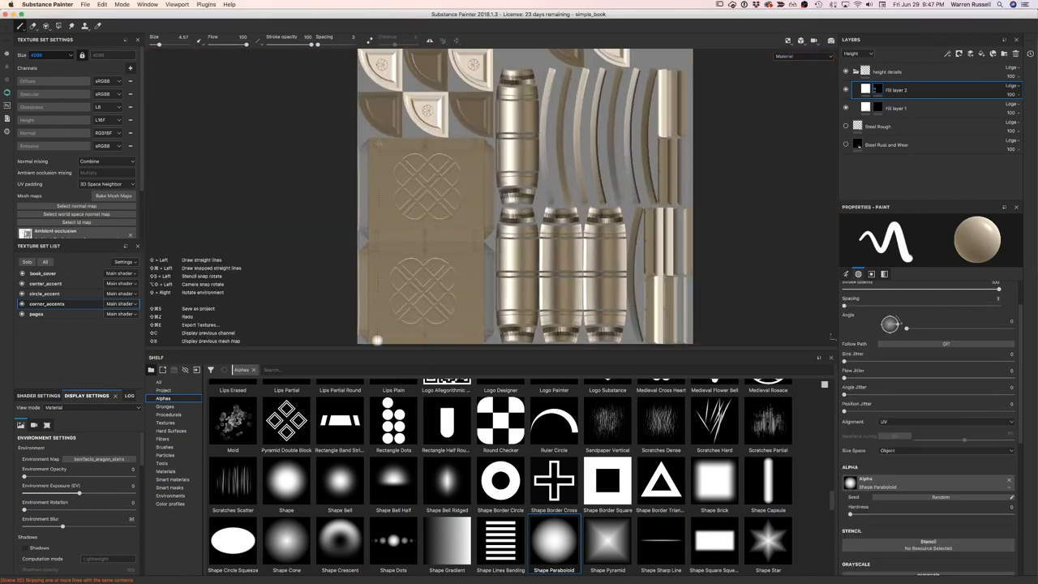
# Pick a shape alpha for engraved height detail on the corner_accent set
pyautogui.click(767, 421)
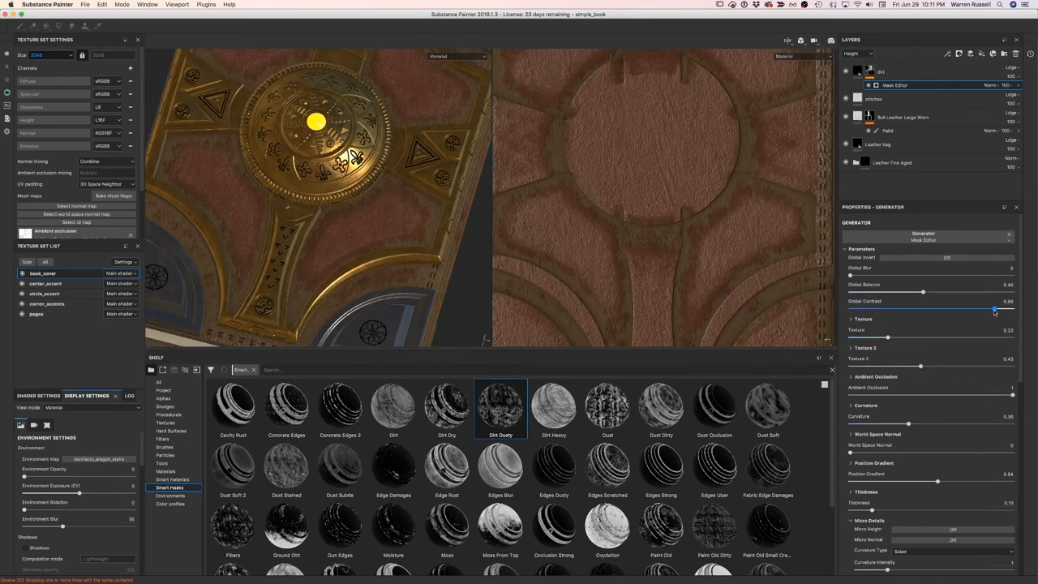
# Adjust the Dirt Dusty generator slider to set how strongly dust covers the leather
pyautogui.moveTo(993, 310); pyautogui.dragTo(934, 309)
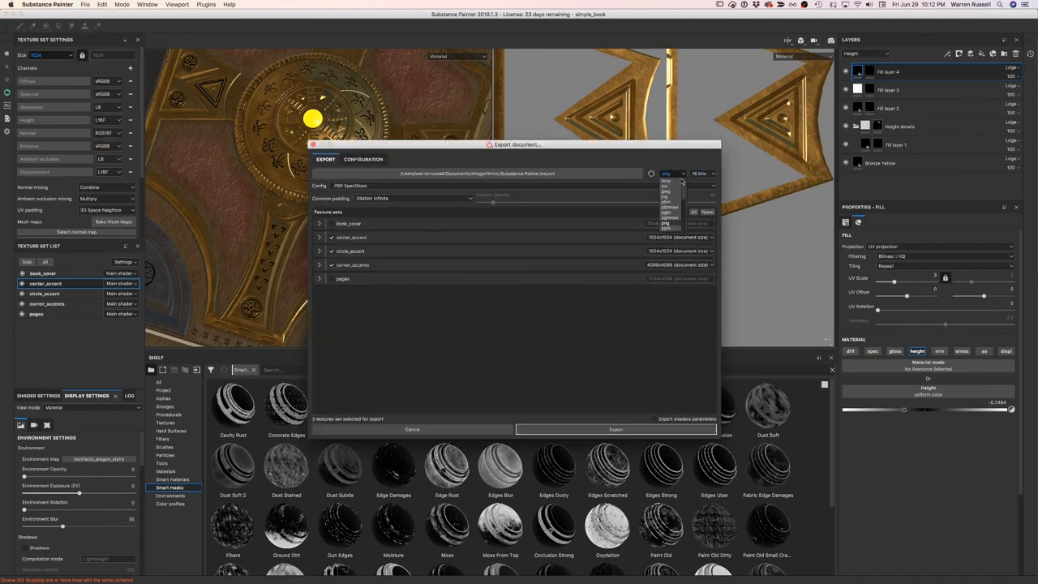
pyautogui.click(616, 428)
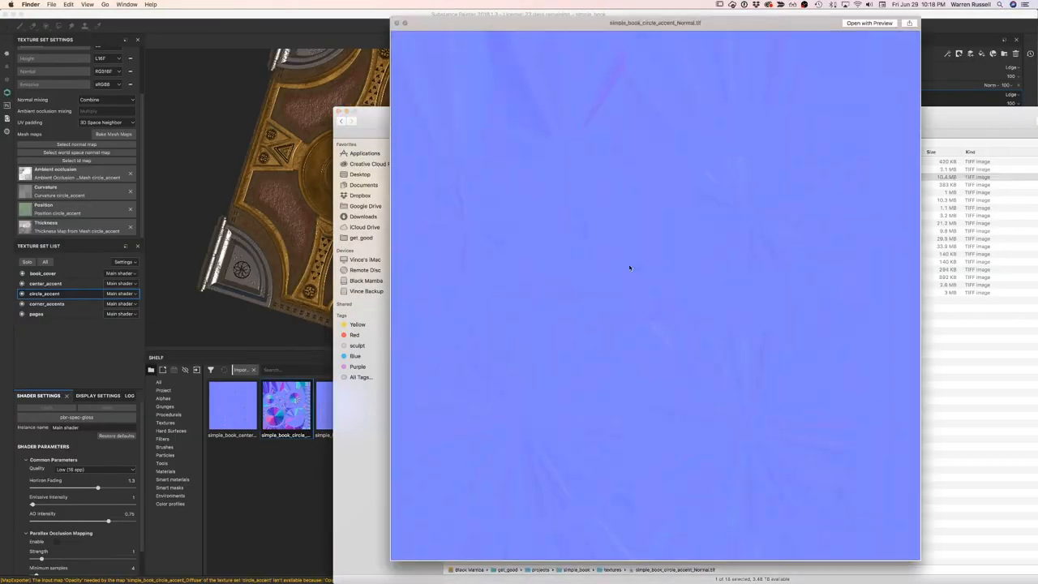
# Select the circle accent normal map file in Finder for a Quick Look preview
pyautogui.click(396, 39)
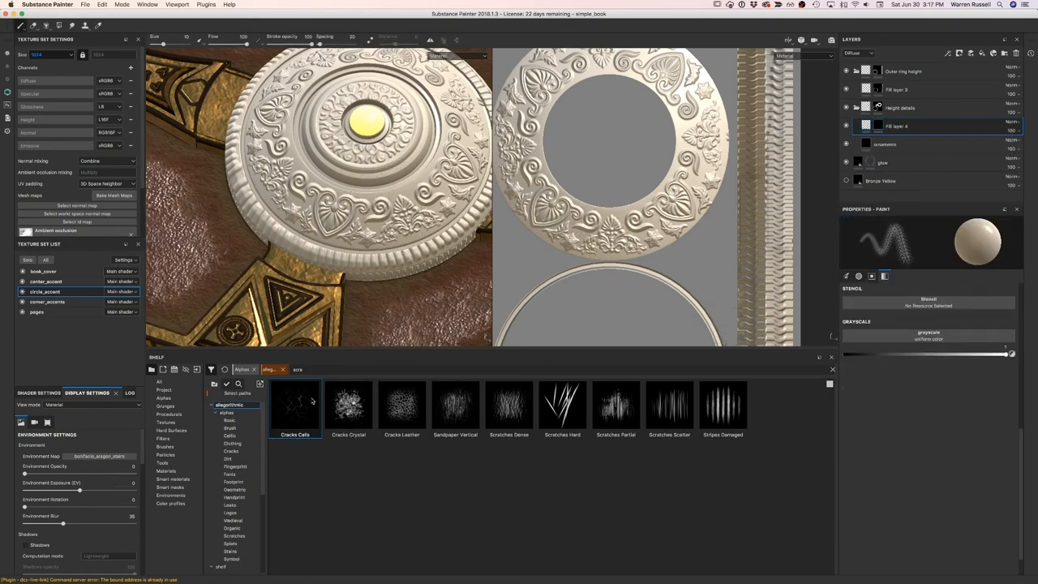
# Pick an alpha stamp to emboss the floral ornament on the circle_accent set
pyautogui.click(454, 402)
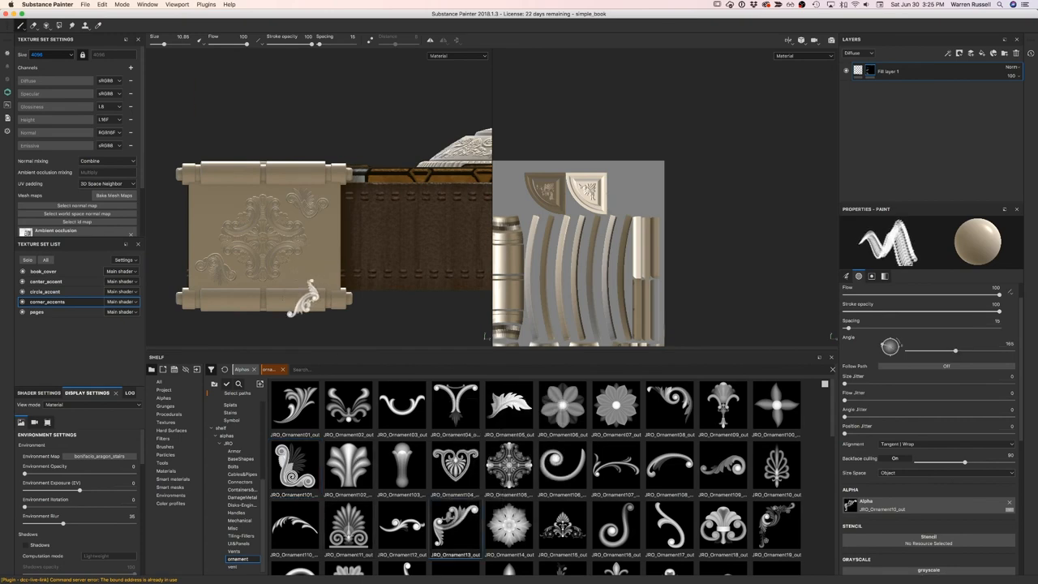
# Stamp a JRO ornament alpha onto the corner accents, then select the circle accent texture set
pyautogui.click(295, 464)
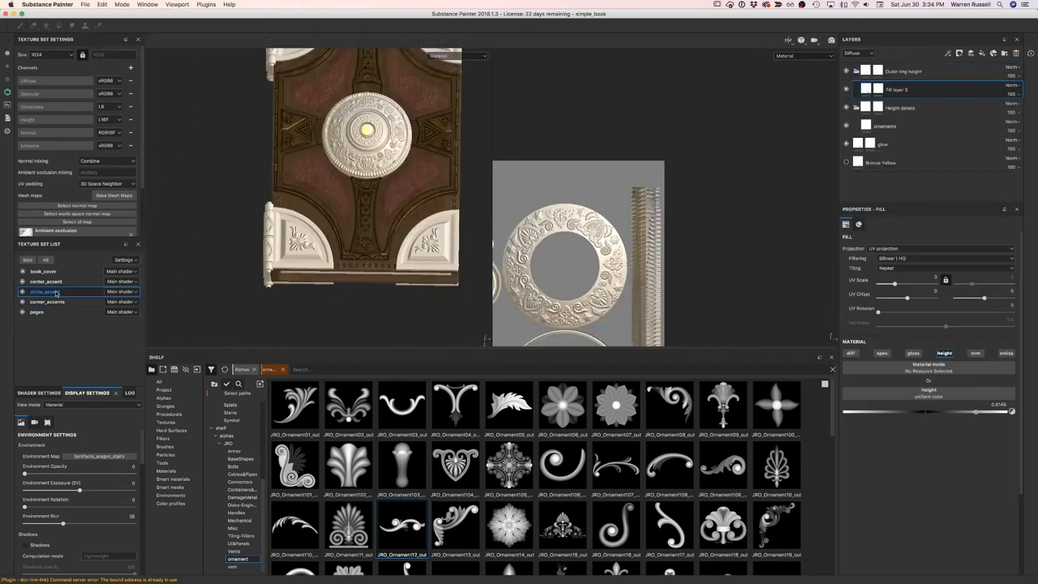
pyautogui.click(47, 301)
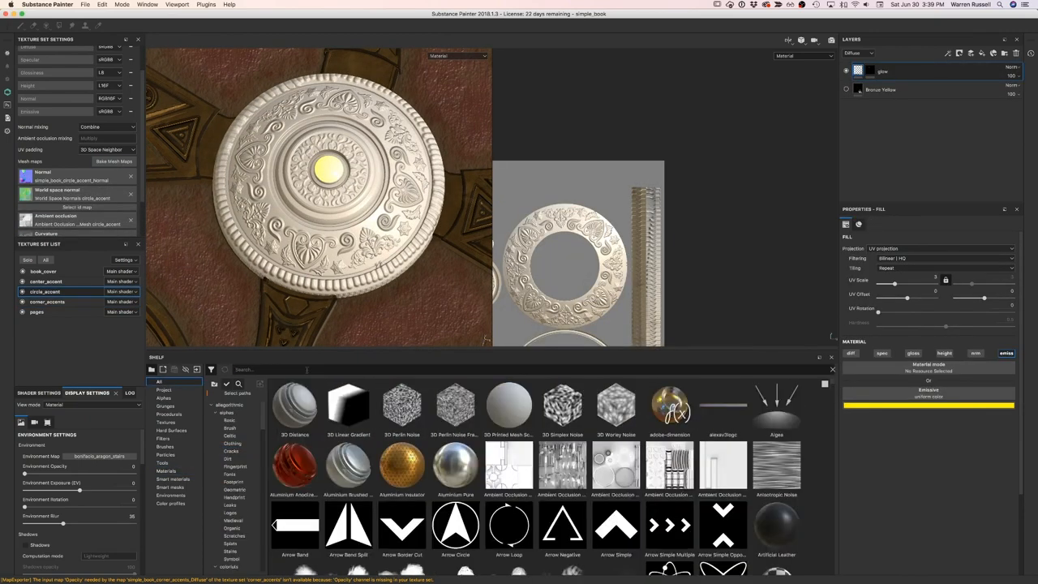
# Filter the shelf to the JRO ornament alphas via the search field
pyautogui.write('JRO')
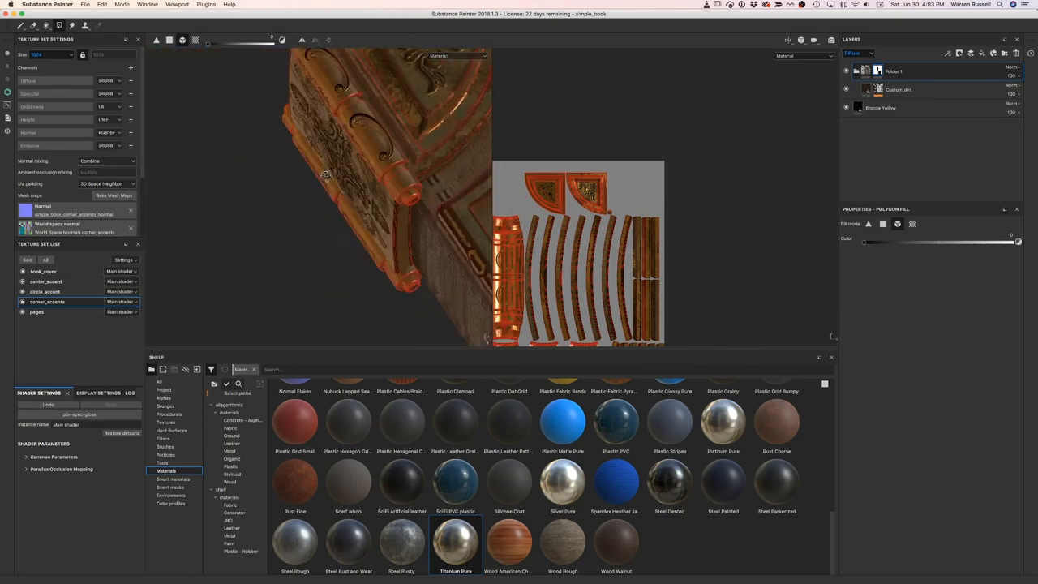
# Apply the Titanium Pure material layer to the corner_accents set from the Materials shelf
pyautogui.doubleClick(454, 543)
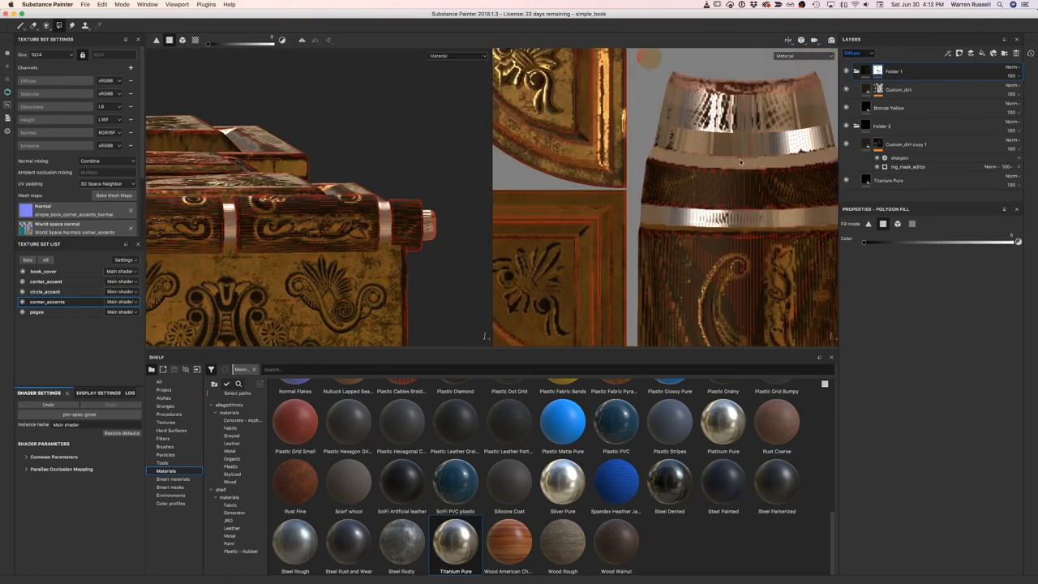
# Tweak the corner_accents fill materials and add an edge dirt layer in the Layers panel
pyautogui.click(892, 71)
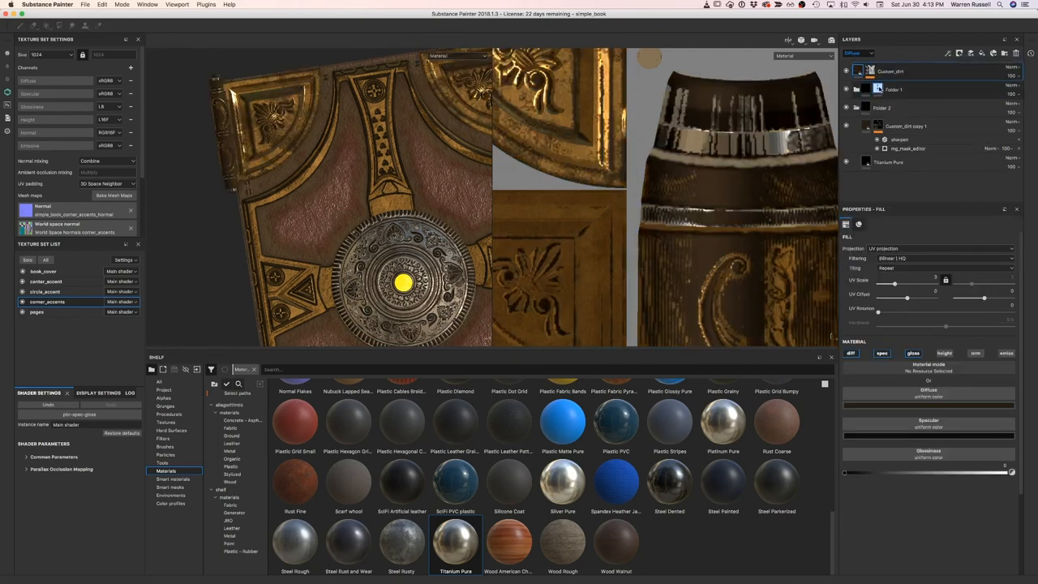
pyautogui.click(194, 40)
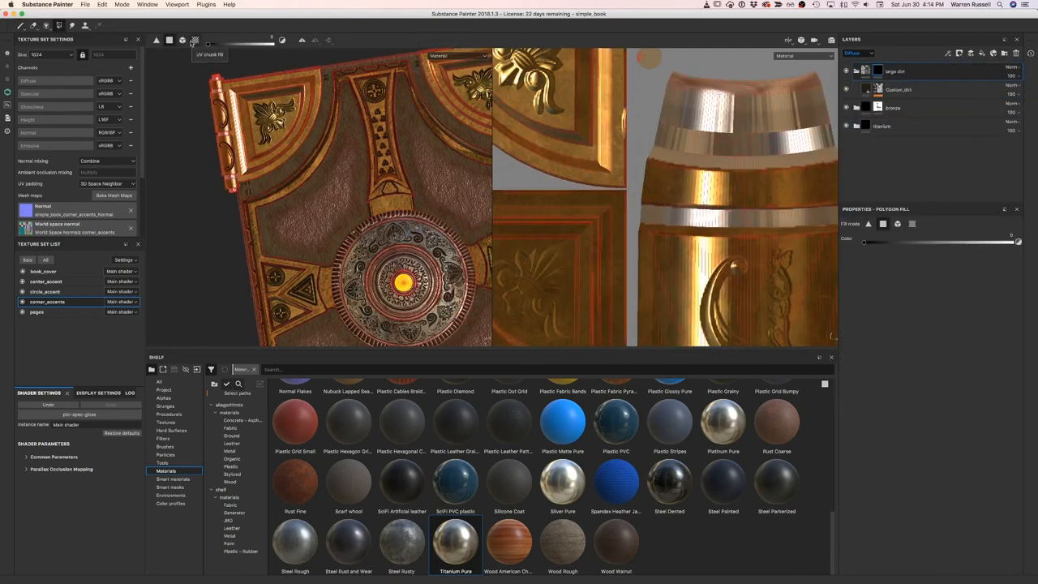
pyautogui.rightClick(895, 71)
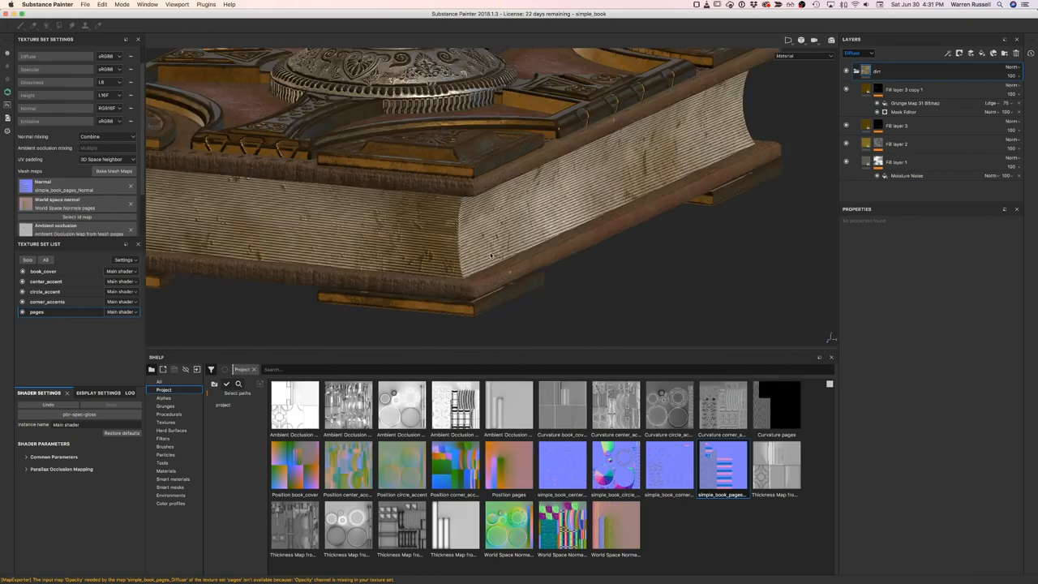
# Show the Alphas shelf section to browse ornament stencils for the front cover
pyautogui.click(902, 90)
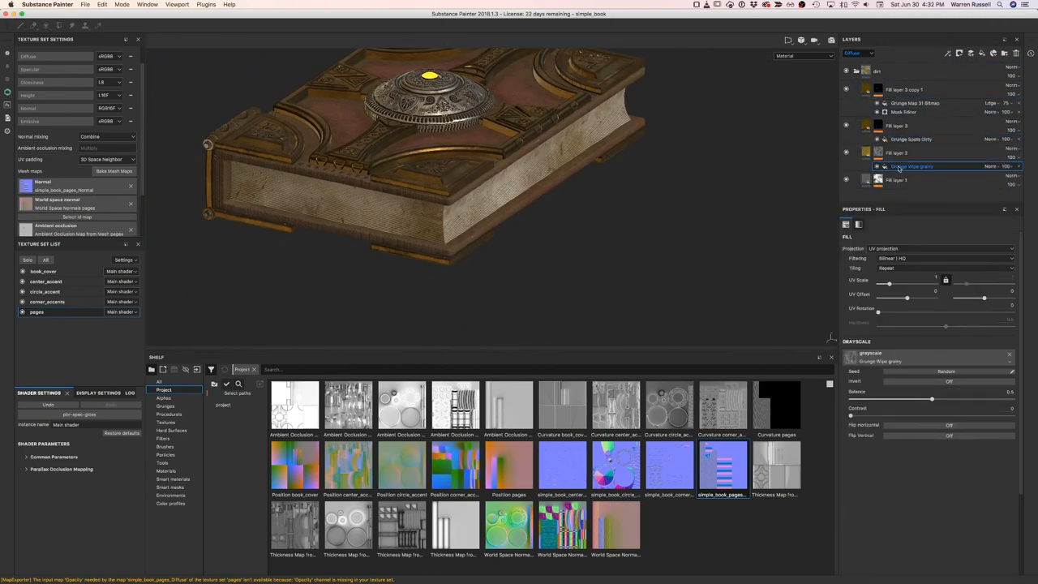
pyautogui.click(169, 413)
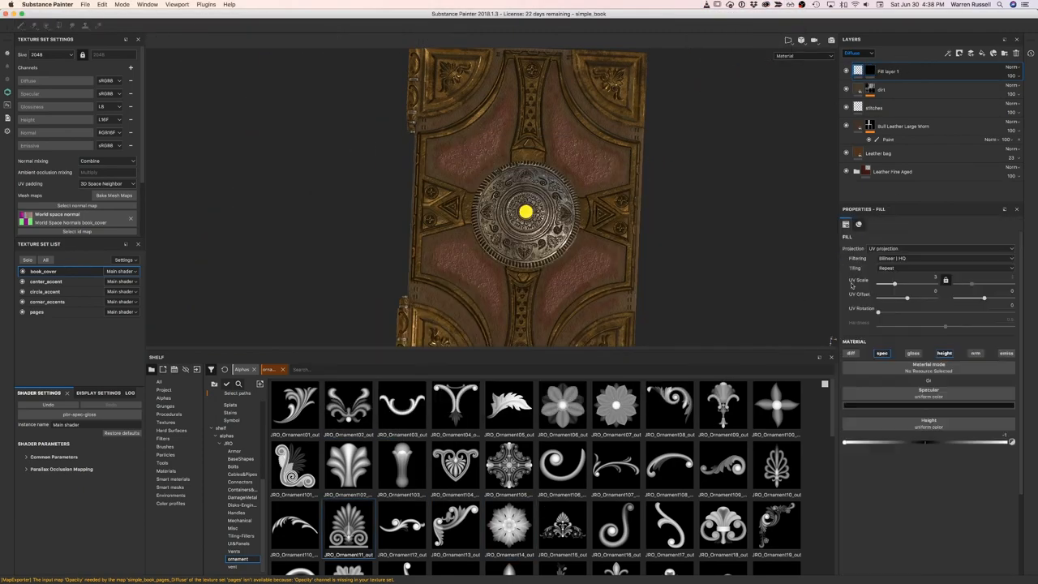
# Select the Built Leather Medium Grain material in the Substance Source Leather category
pyautogui.click(722, 468)
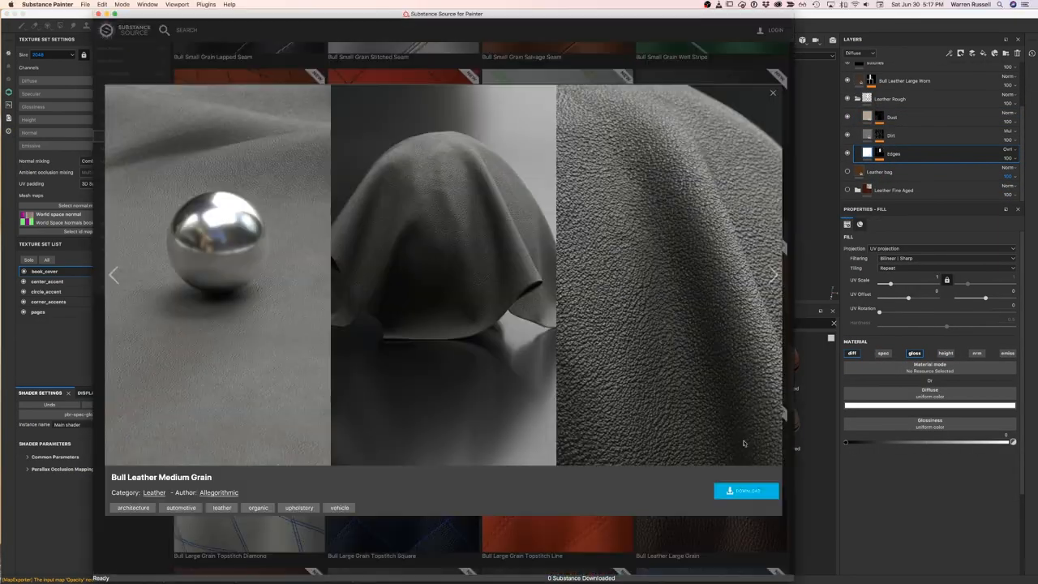
# Add the downloaded leather material as a fill layer on the cover's leather panels
pyautogui.click(772, 93)
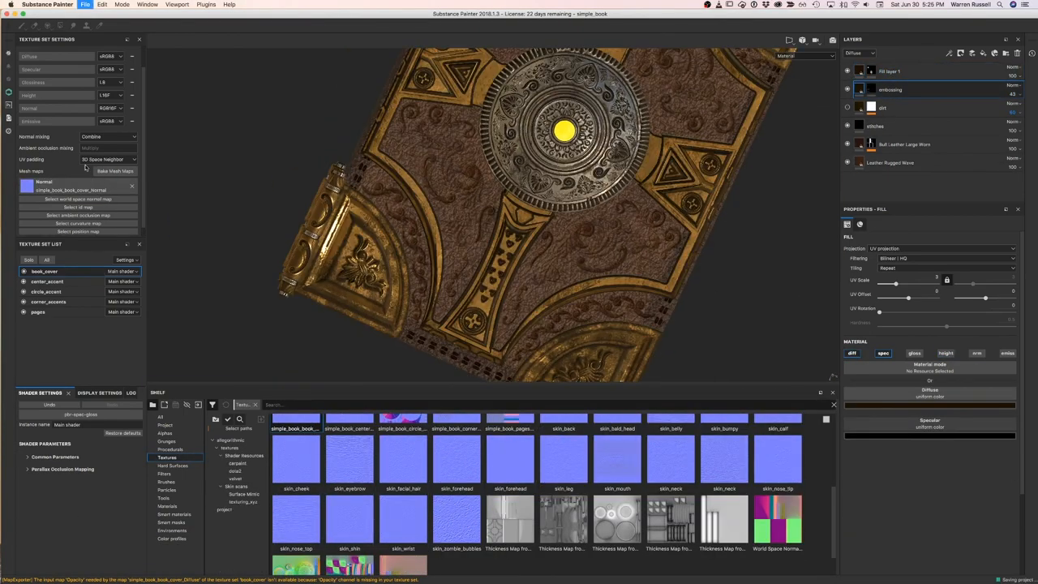
# Tweak the leather and gold fill layers and masks to refine the cover's worn look
pyautogui.click(115, 172)
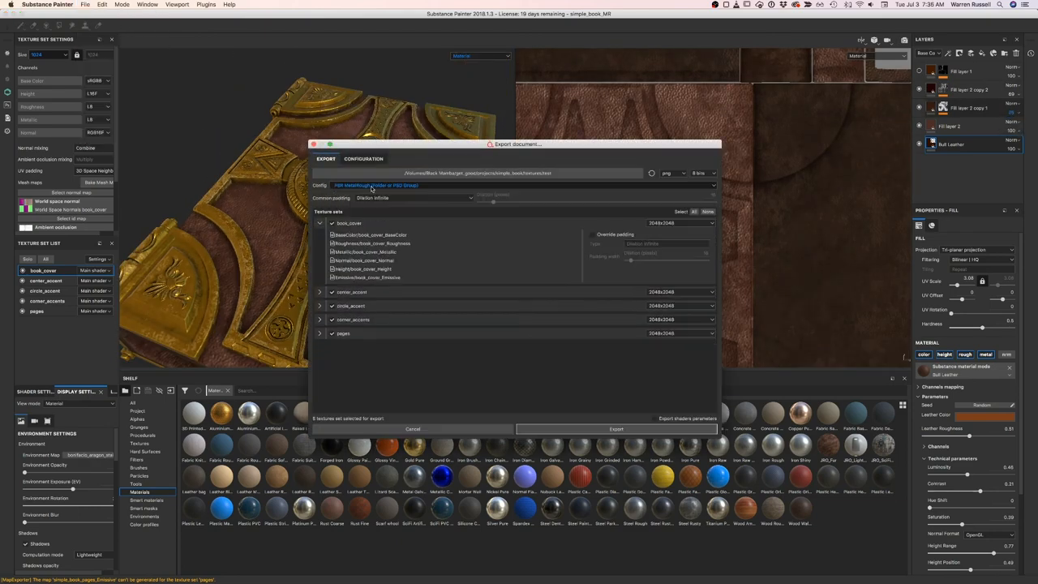
# Export the texture maps for every texture set of the book
pyautogui.click(617, 428)
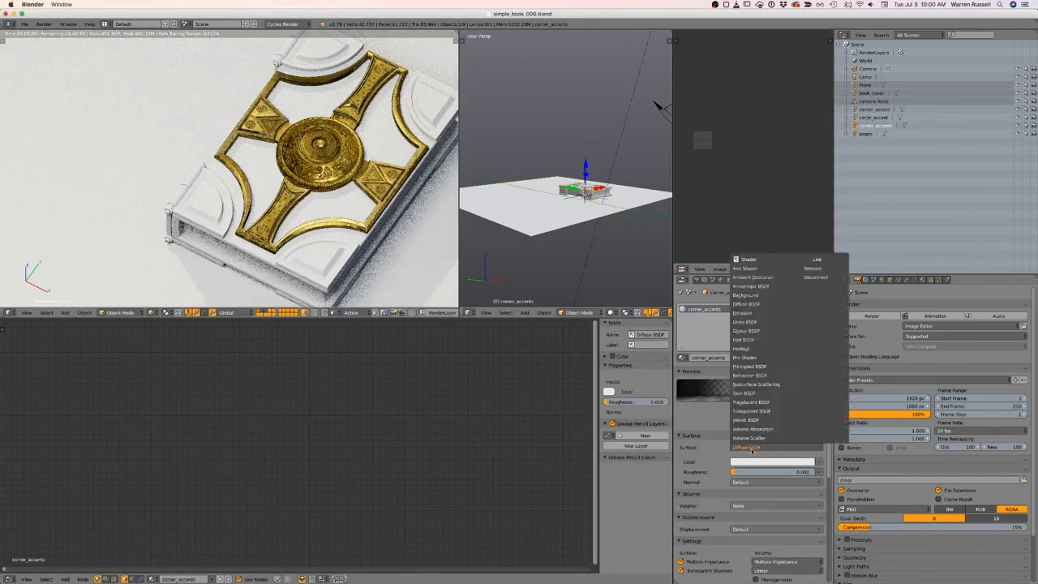
# Load the exported pages texture and feed it into a Principled BSDF wired to Material Output
pyautogui.click(749, 367)
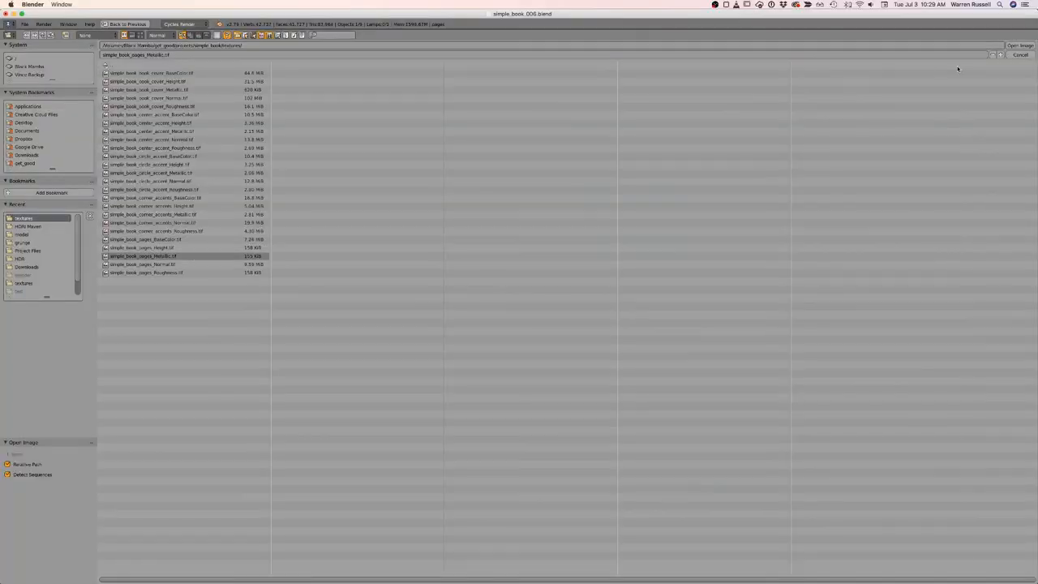
pyautogui.click(146, 257)
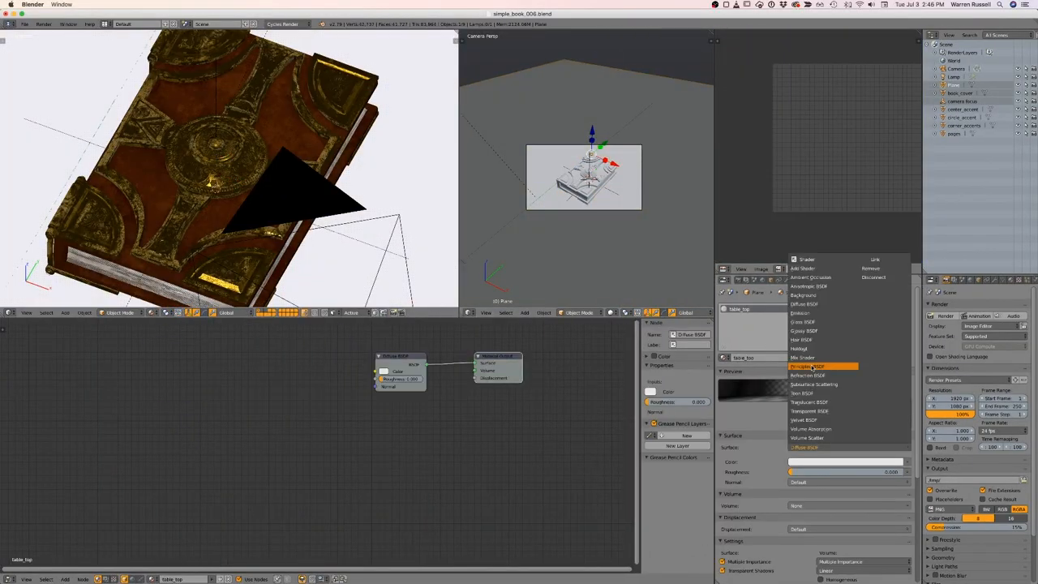
pyautogui.click(811, 366)
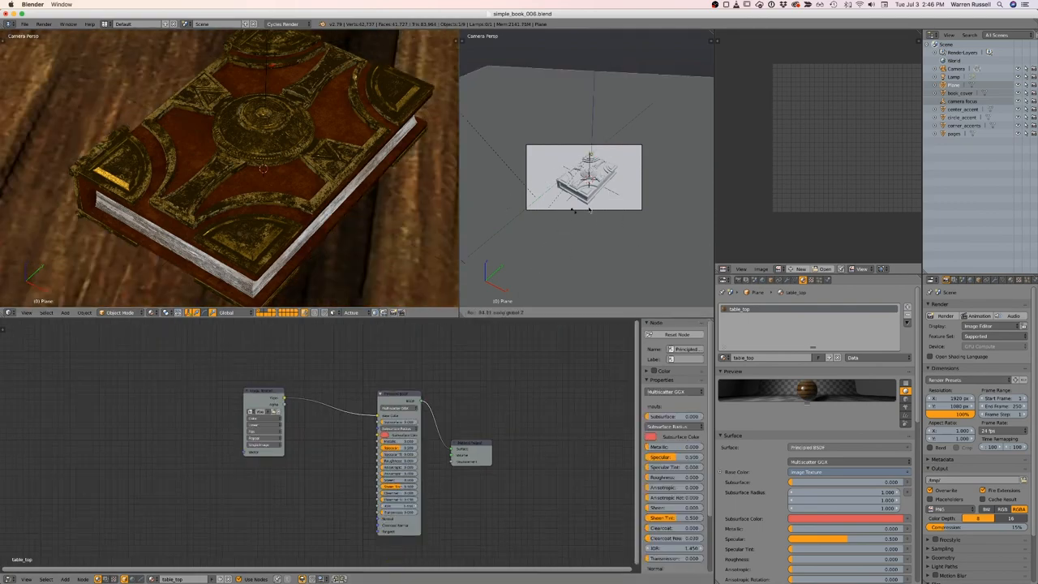